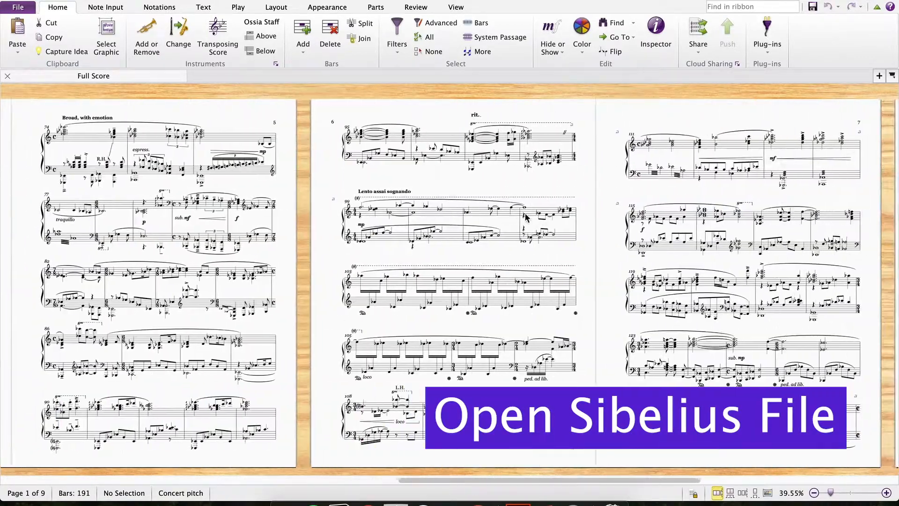
# Export Piano Piece audio as a 48 kHz MP3 to the Desktop
pyautogui.click(17, 8)
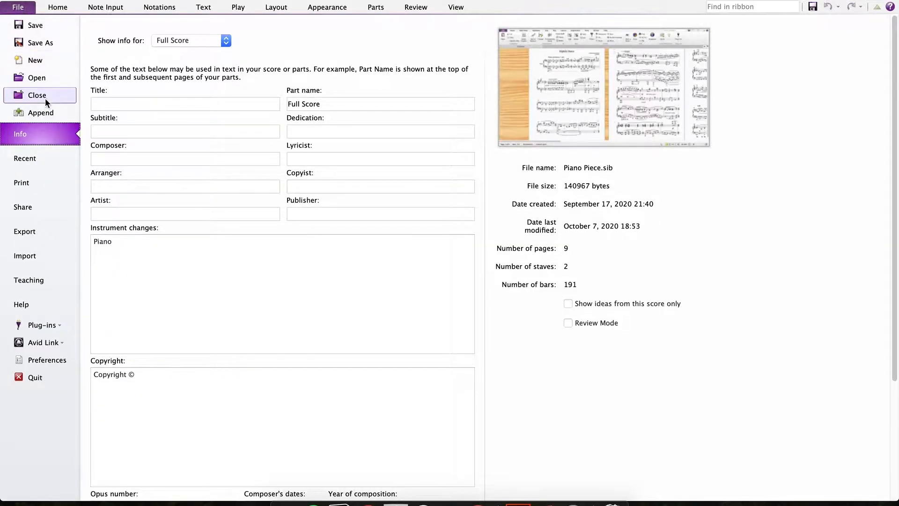
pyautogui.click(24, 231)
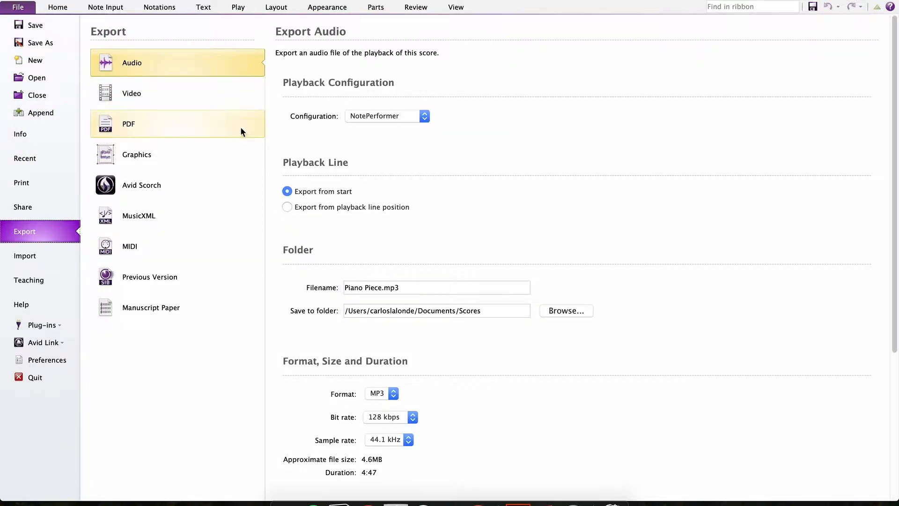
pyautogui.scroll(-3)
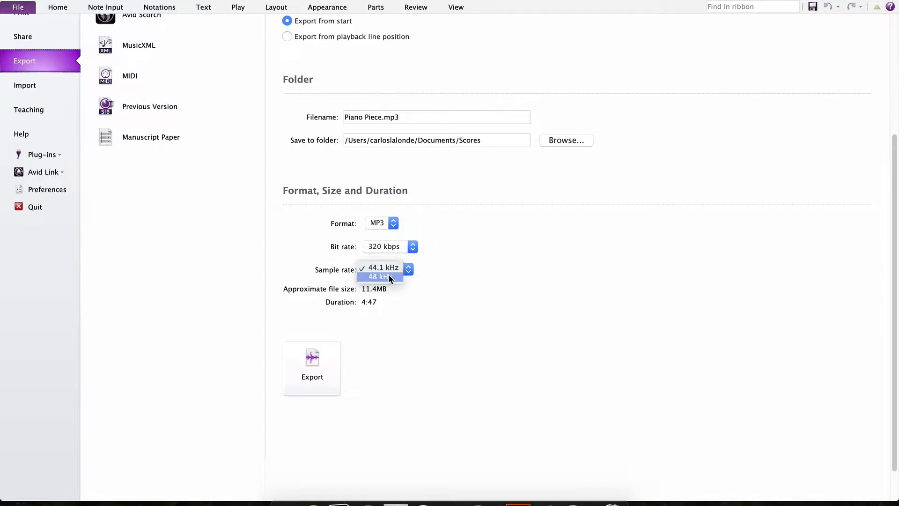
pyautogui.click(379, 276)
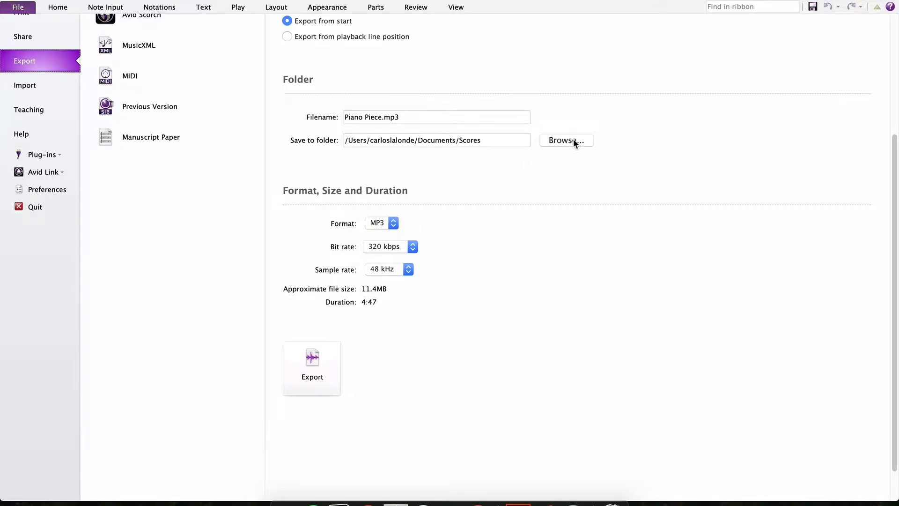
pyautogui.click(566, 140)
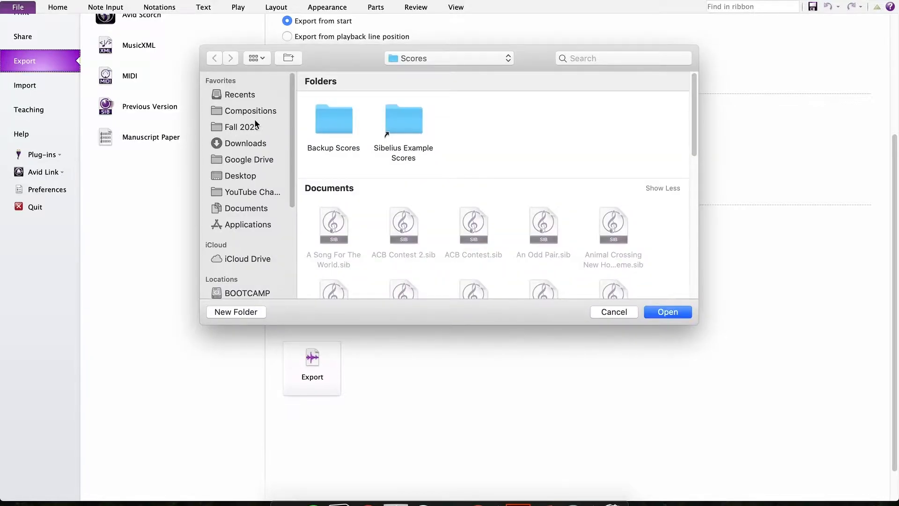
pyautogui.click(241, 176)
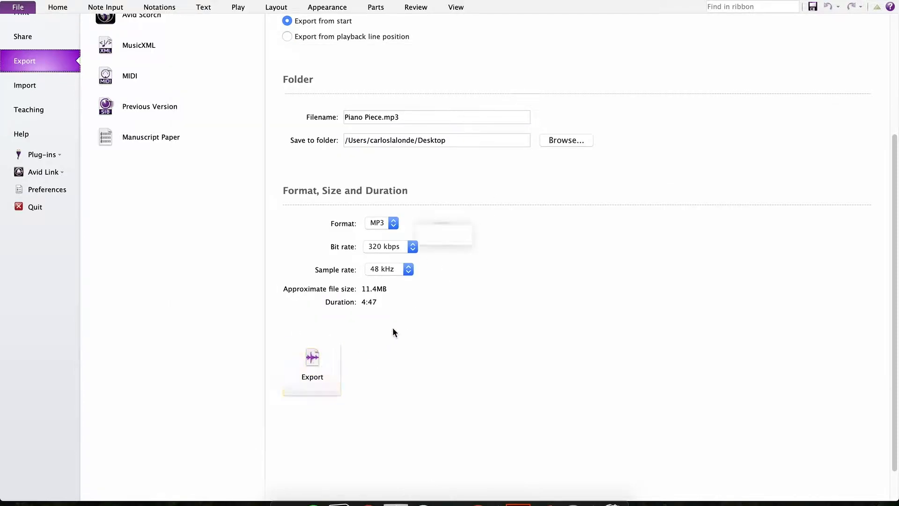
pyautogui.click(312, 367)
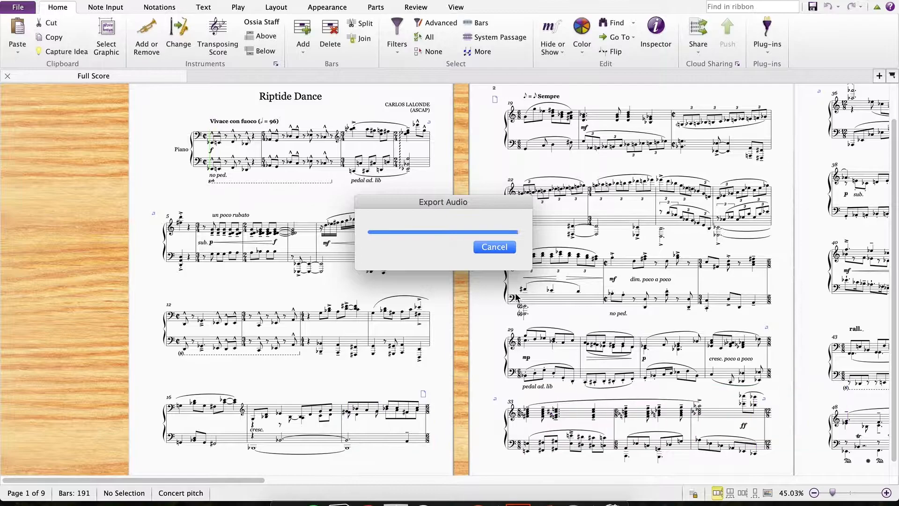
# Export the score only as Riptide Dance.pdf to the Desktop
pyautogui.click(18, 7)
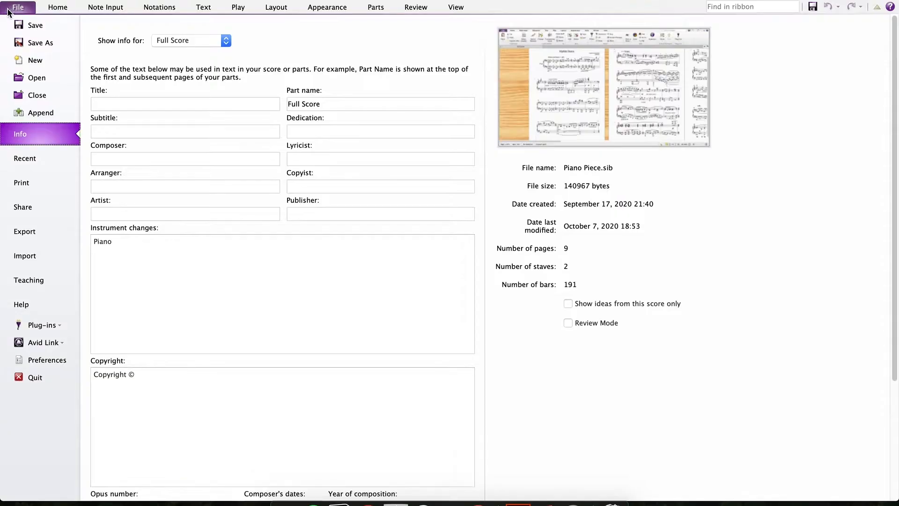
pyautogui.click(25, 231)
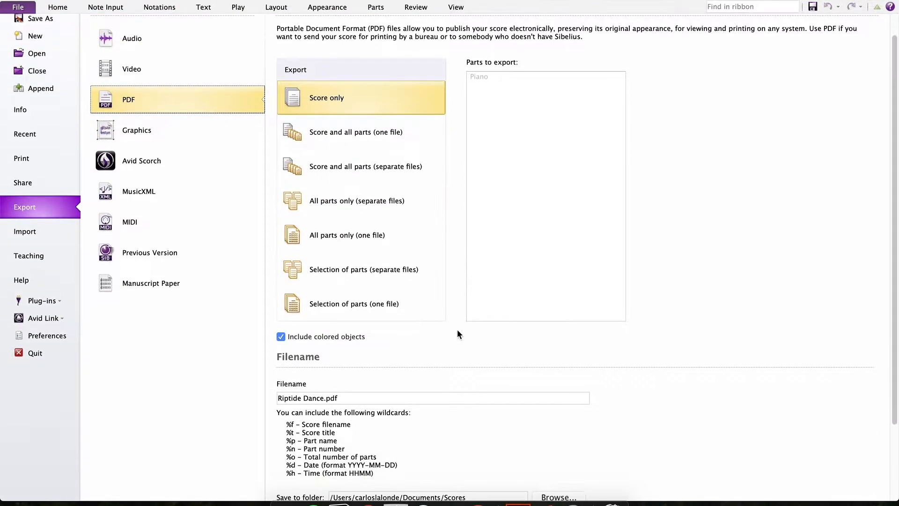
pyautogui.scroll(-3)
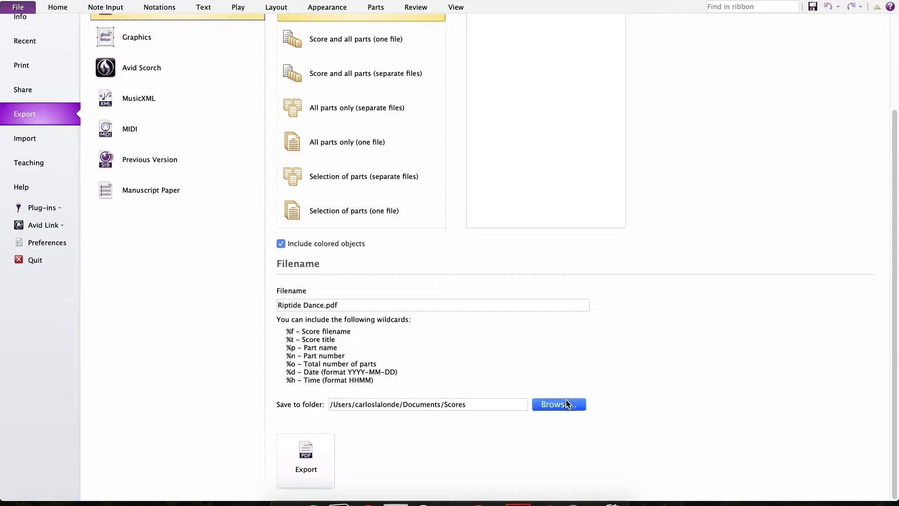
pyautogui.click(557, 404)
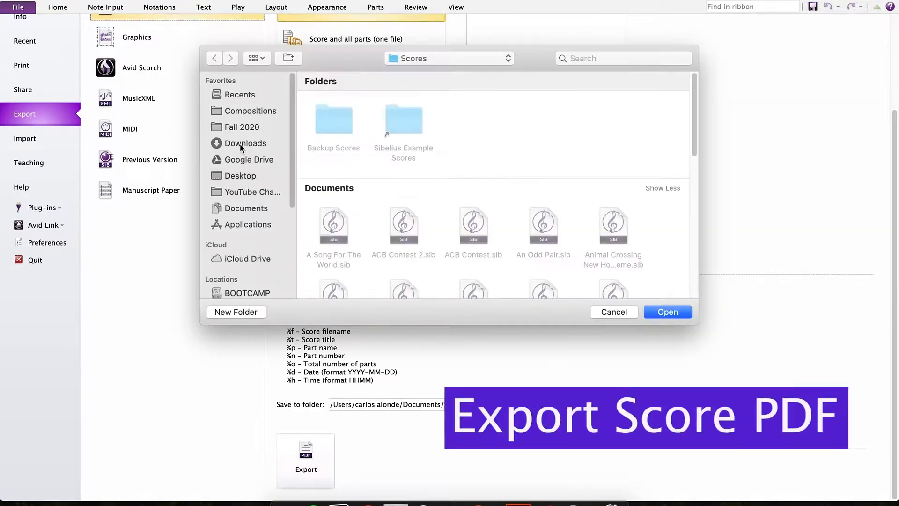
pyautogui.click(240, 176)
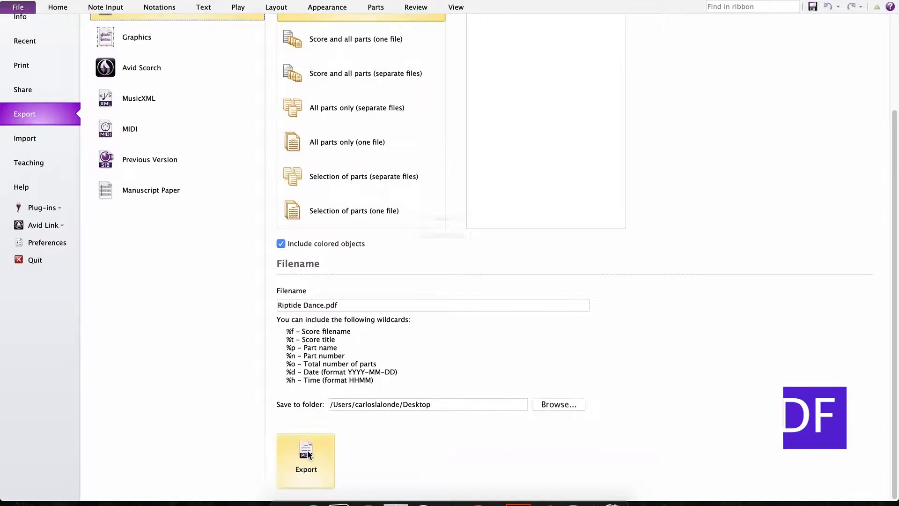
pyautogui.click(306, 462)
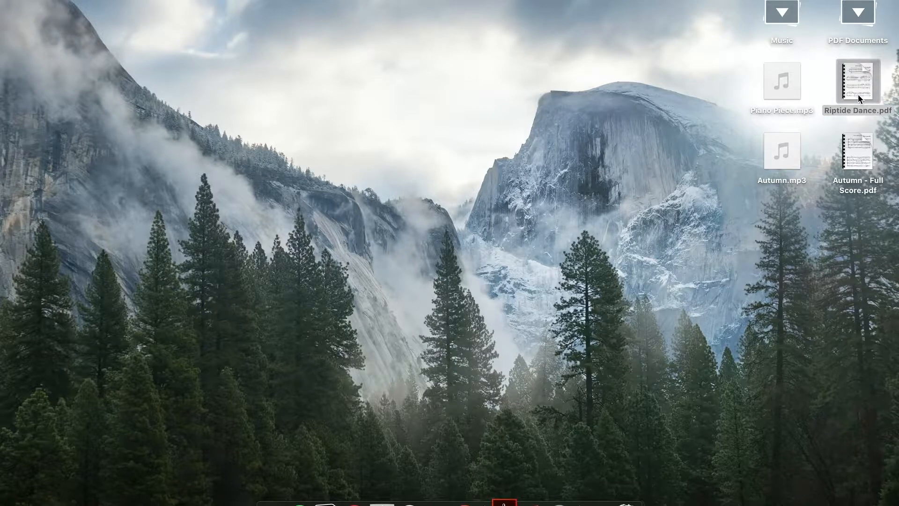
# Open Riptide Dance.pdf from the Desktop in Acrobat
pyautogui.doubleClick(857, 80)
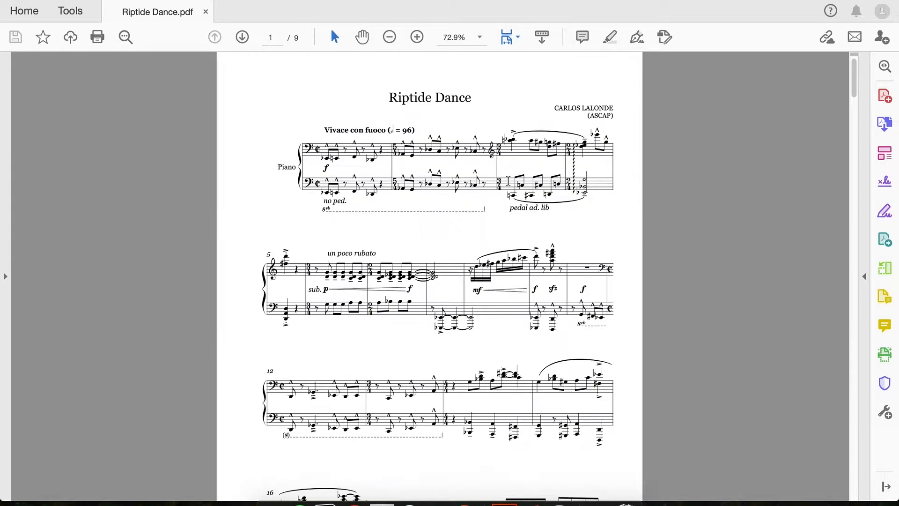
pyautogui.moveTo(885, 153)
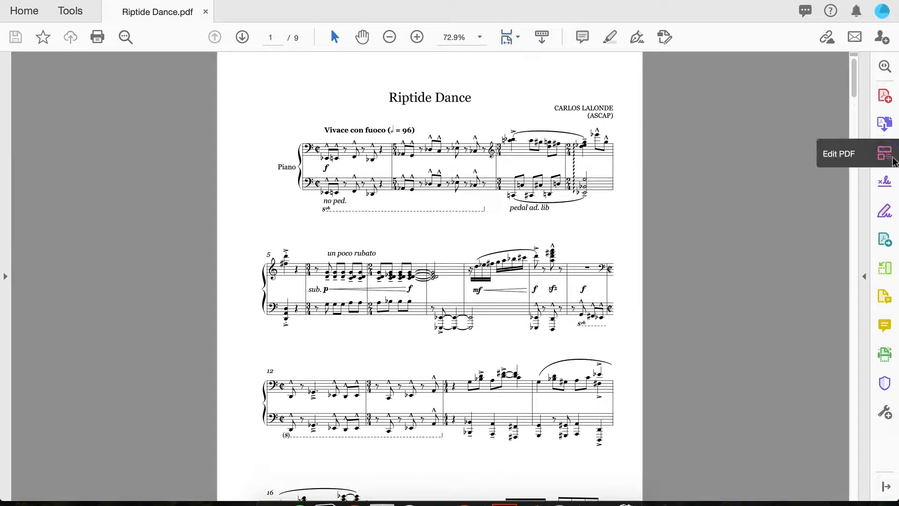
pyautogui.moveTo(884, 122)
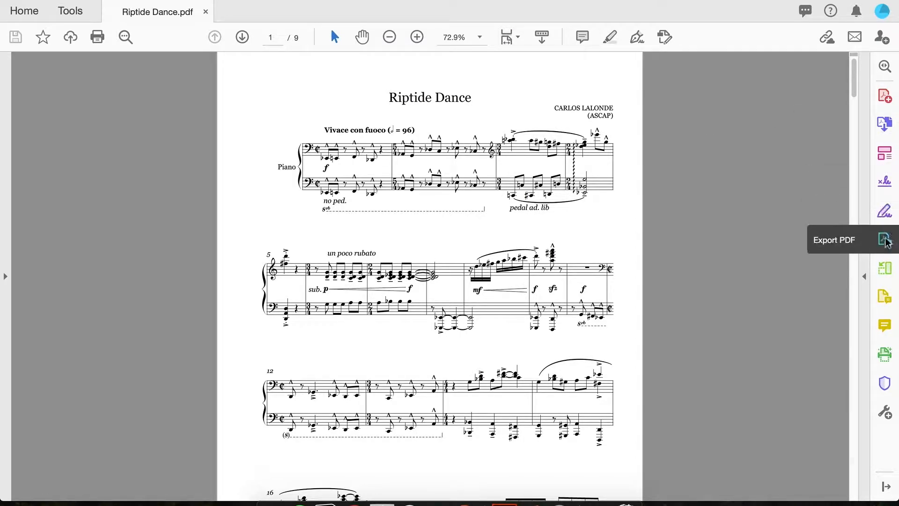
# Choose Image with JPEG format in Acrobat's Export PDF tool
pyautogui.click(884, 239)
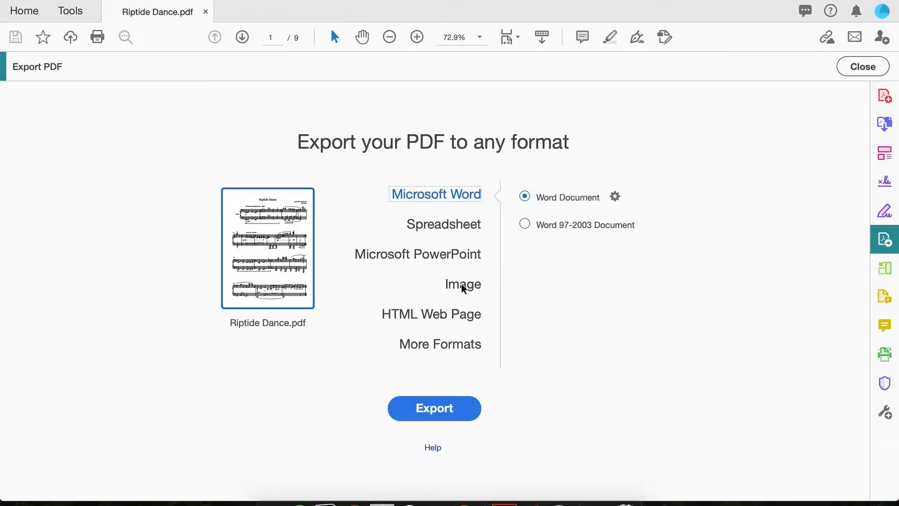
pyautogui.click(462, 284)
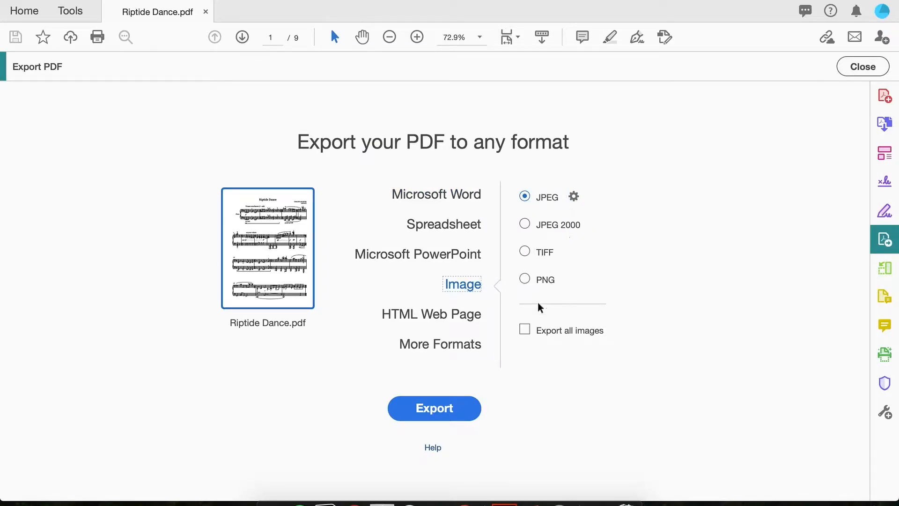
pyautogui.click(573, 196)
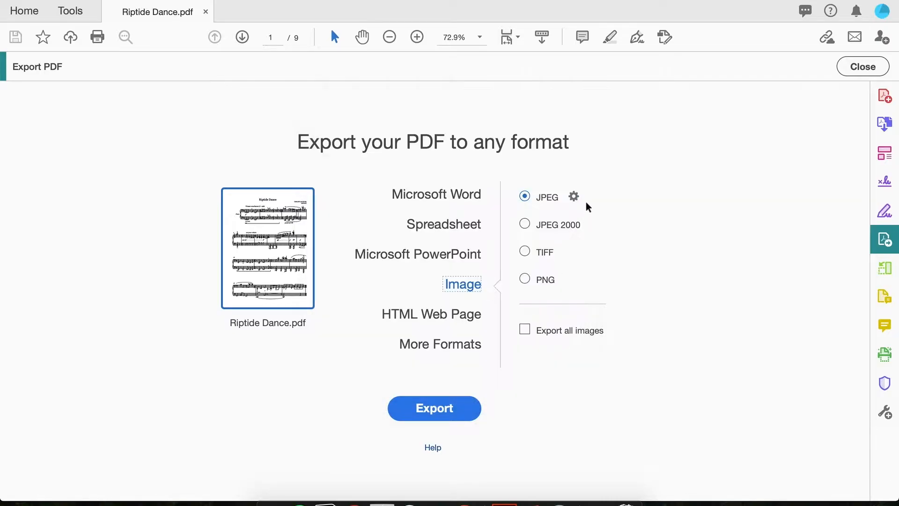
# Set JPEG resolution to 600 pixels/inch in Save As JPEG Settings
pyautogui.click(573, 197)
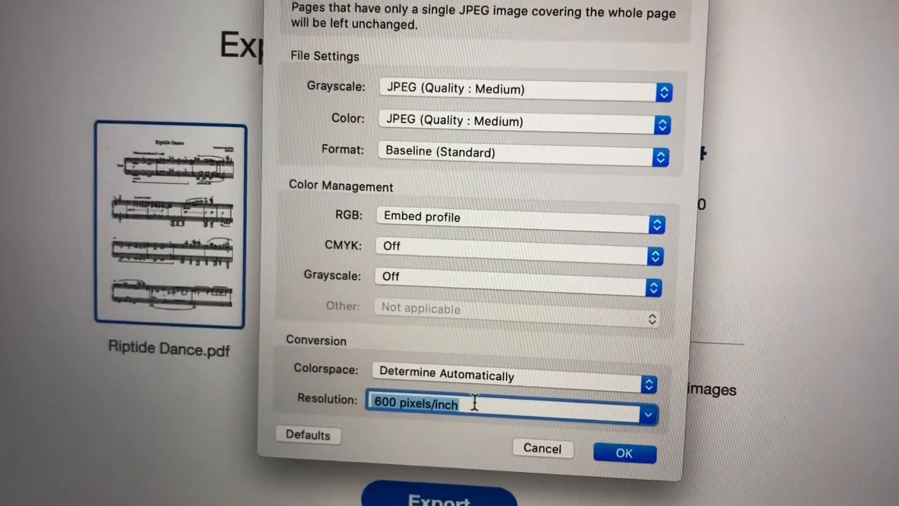
pyautogui.click(648, 414)
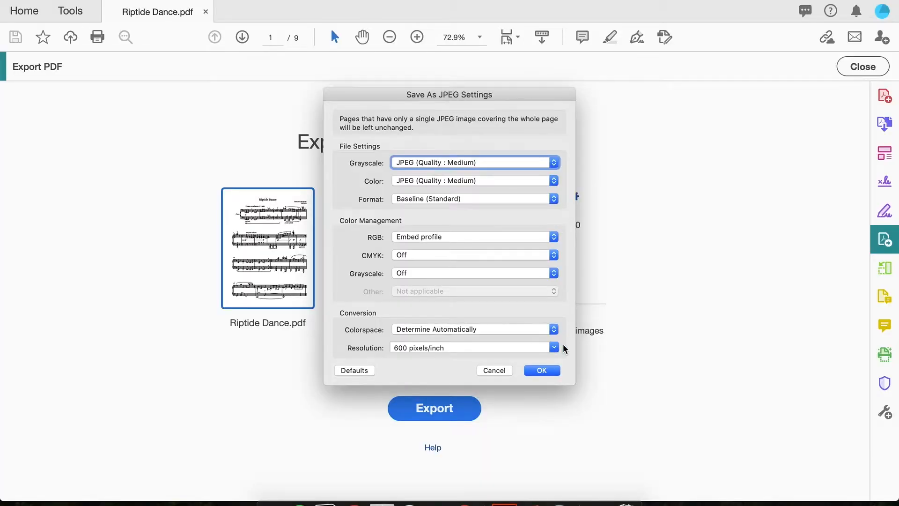
# Export all pages as JPEGs named Riptide Dance to the Desktop
pyautogui.click(540, 370)
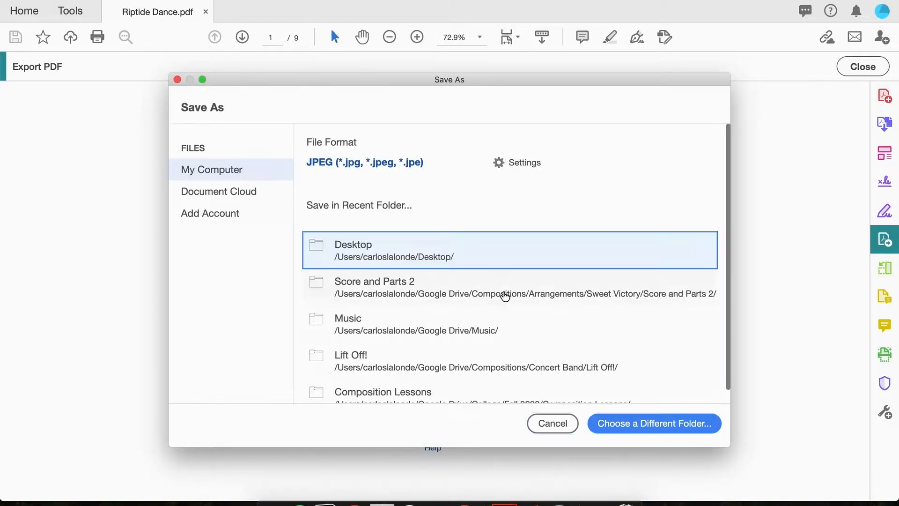
pyautogui.click(653, 424)
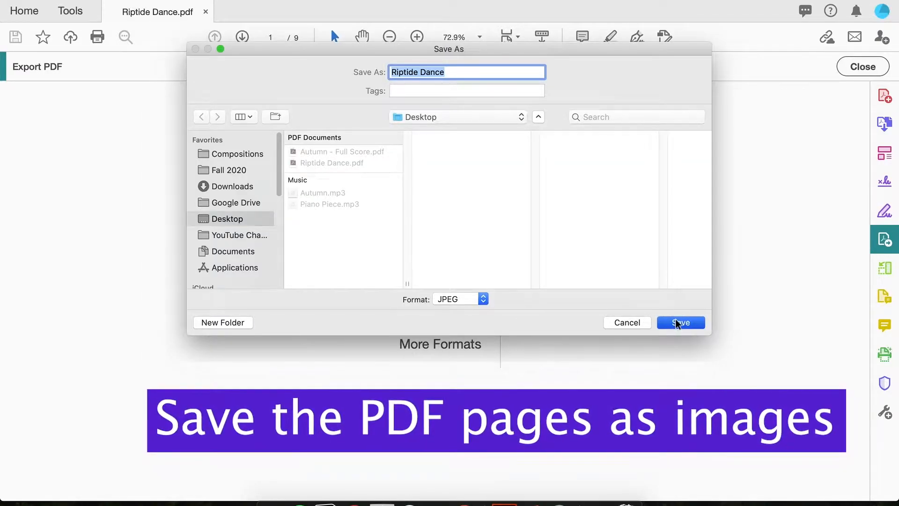
pyautogui.click(680, 322)
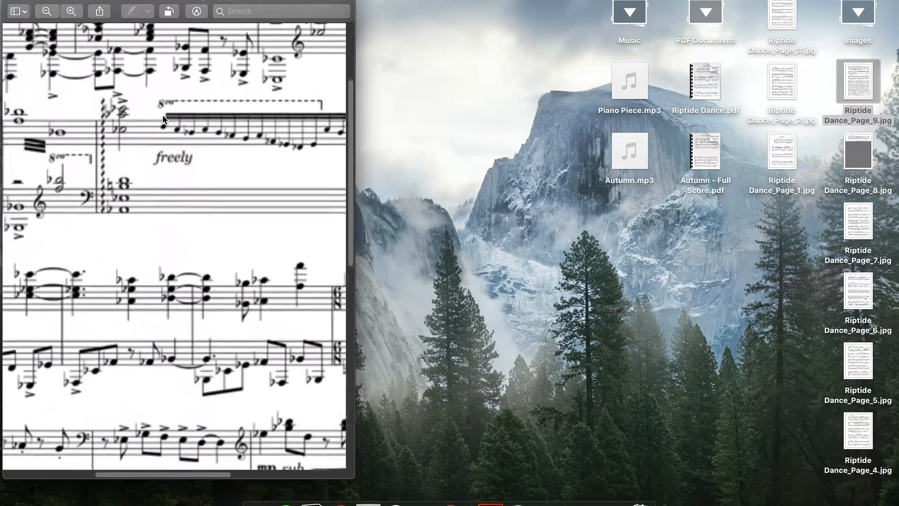
# Scroll through an exported Riptide Dance page image to inspect the notation
pyautogui.scroll(-3)
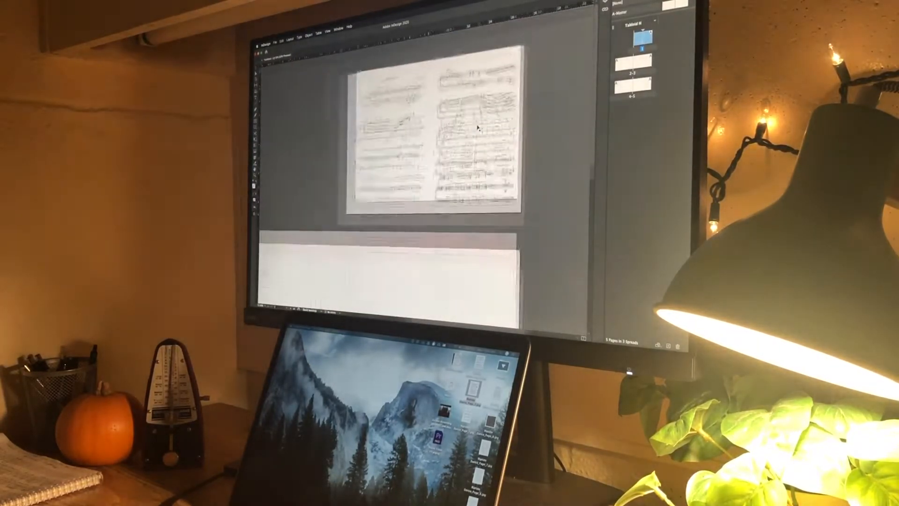
# Scroll through the facing-page spreads holding the placed score images
pyautogui.scroll(-3)
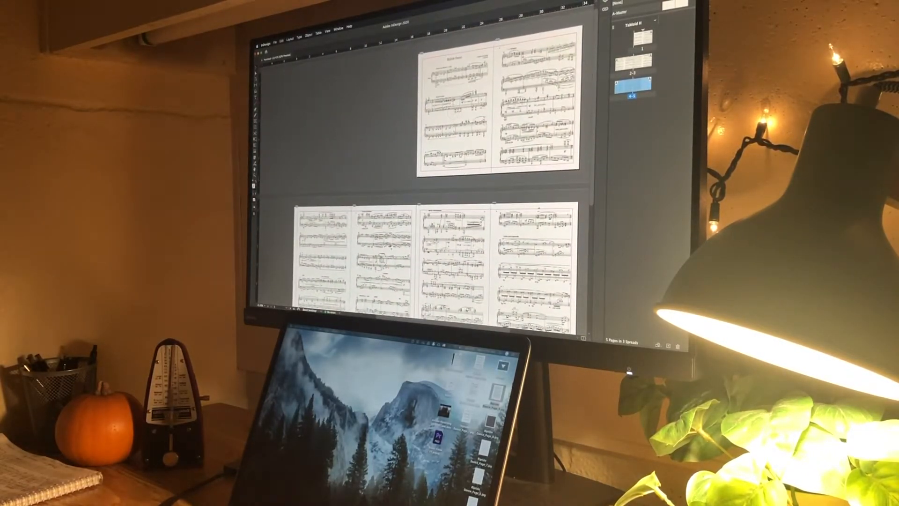
# Export the InDesign layout as an Adobe PDF of spreads to the Desktop
pyautogui.click(278, 41)
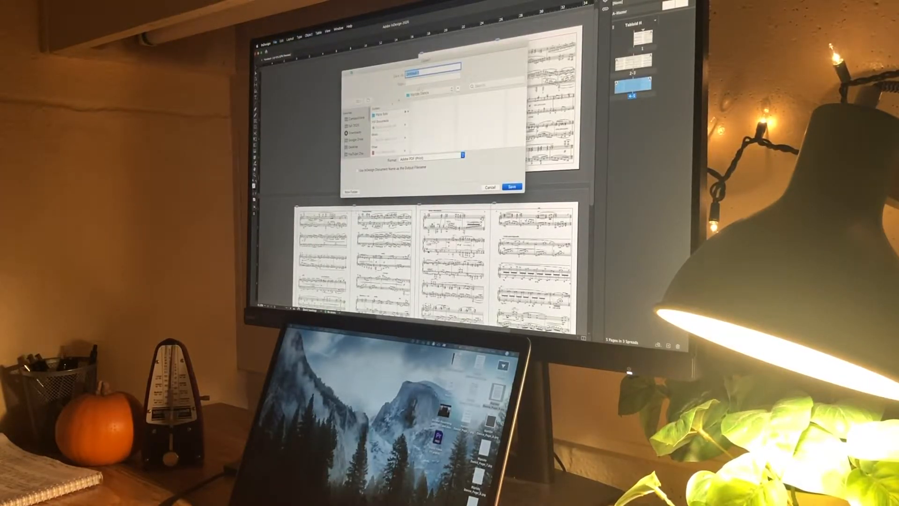
pyautogui.click(356, 146)
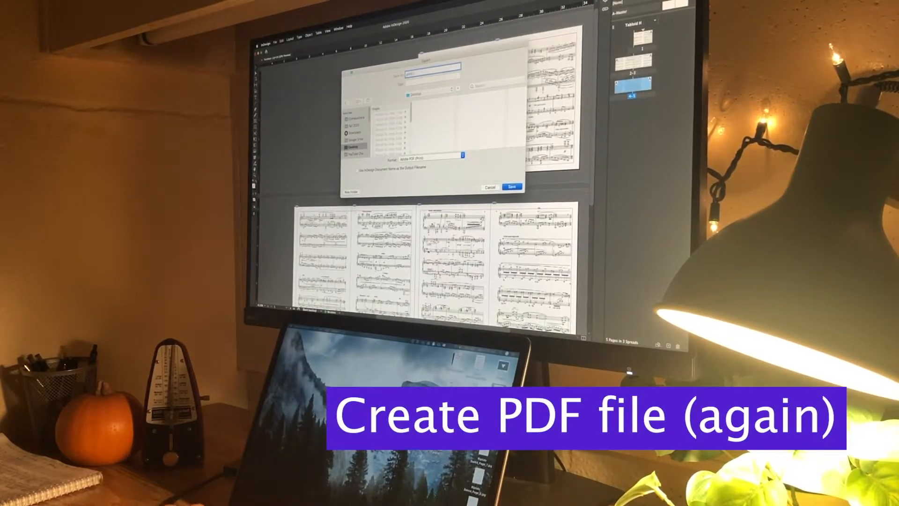
pyautogui.click(512, 186)
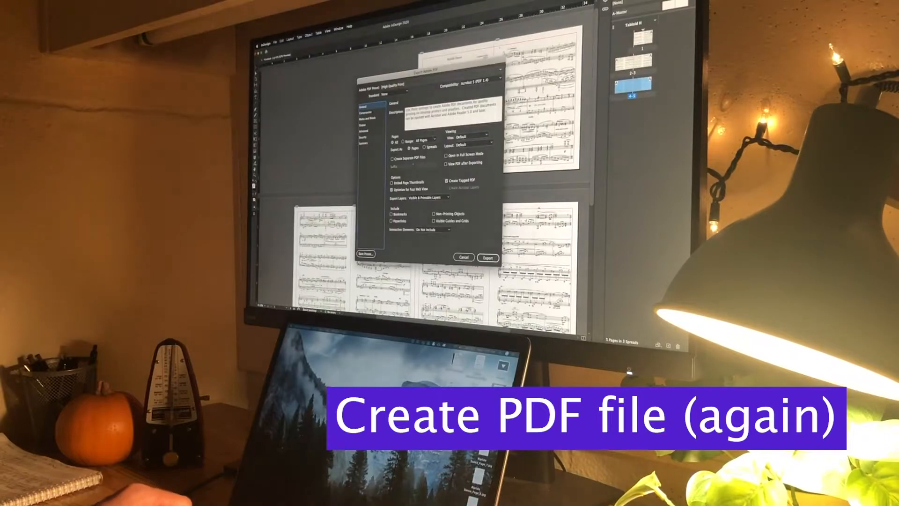
pyautogui.click(488, 258)
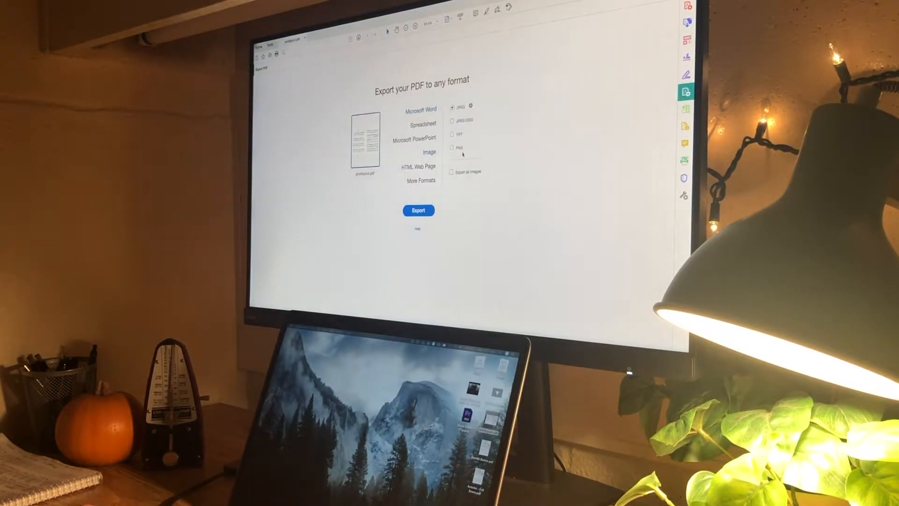
# Export the spread PDF pages as JPEG images to the Desktop
pyautogui.click(418, 210)
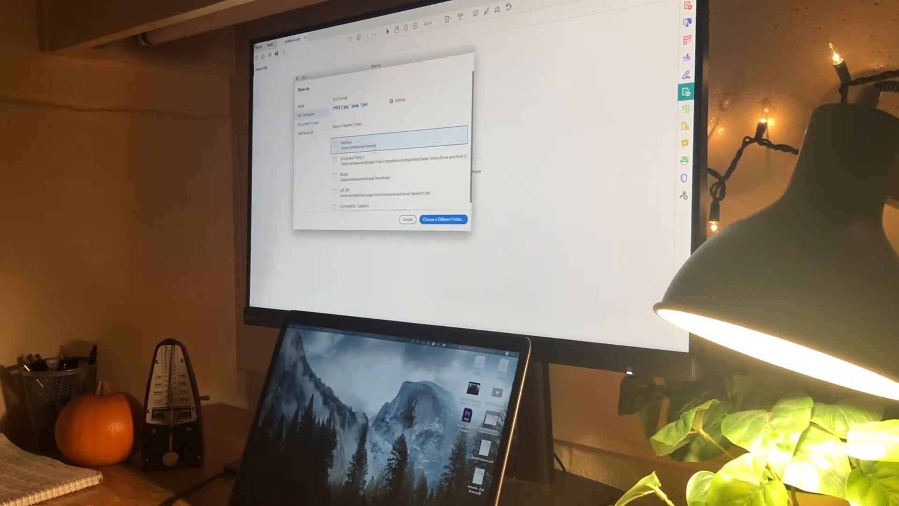
pyautogui.click(408, 219)
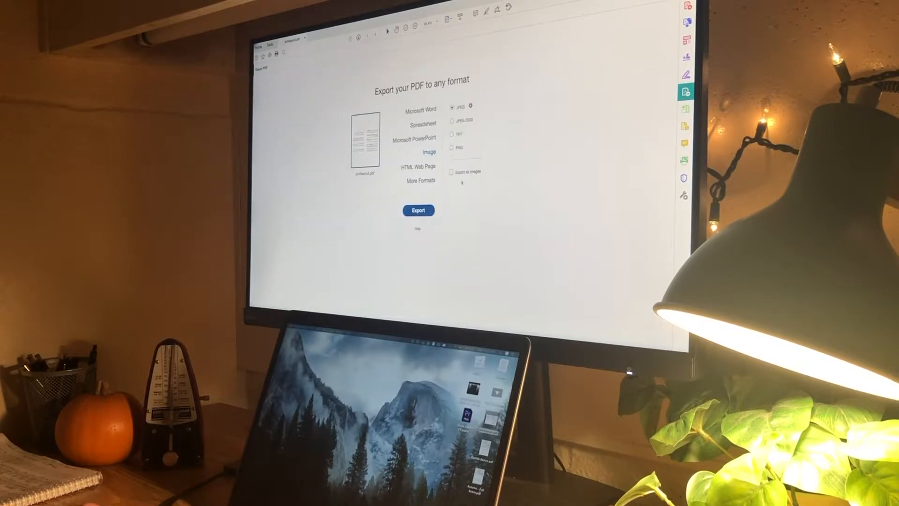
pyautogui.click(419, 211)
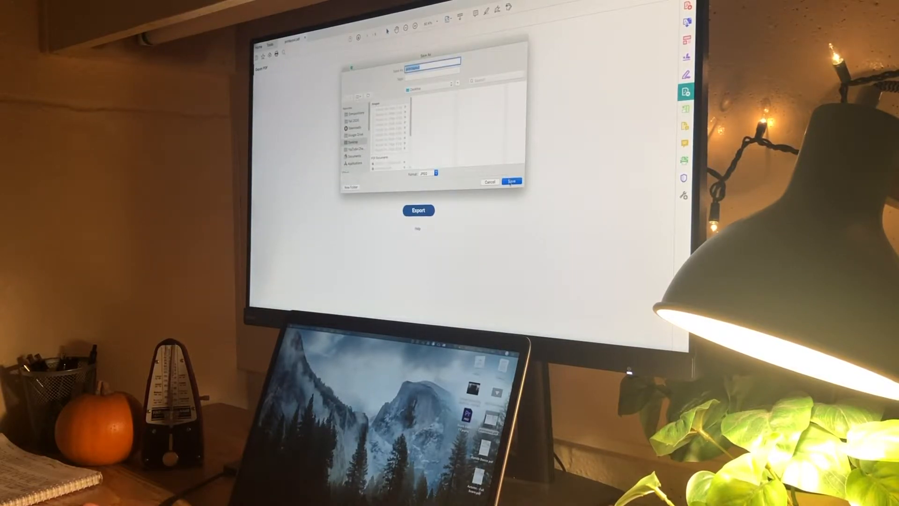
pyautogui.click(511, 181)
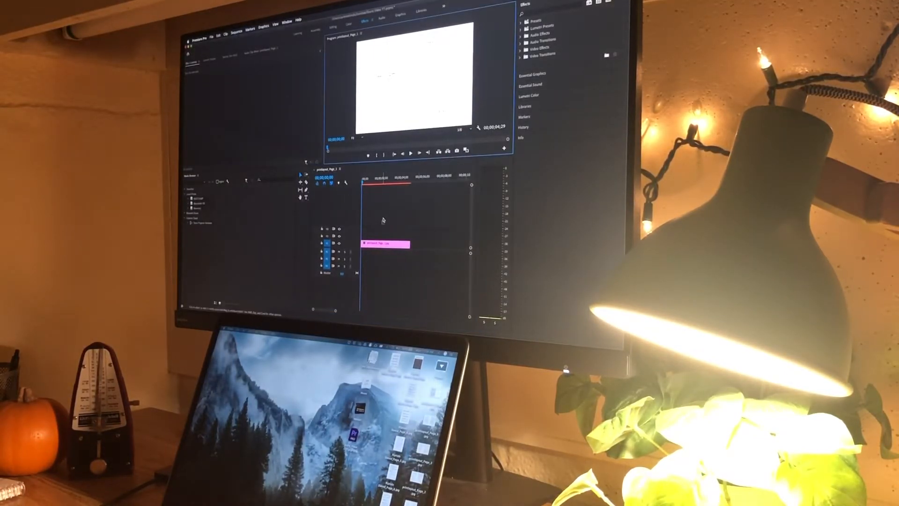
# Place the printlayout spread JPGs and audio into a new Premiere Pro sequence
pyautogui.click(380, 180)
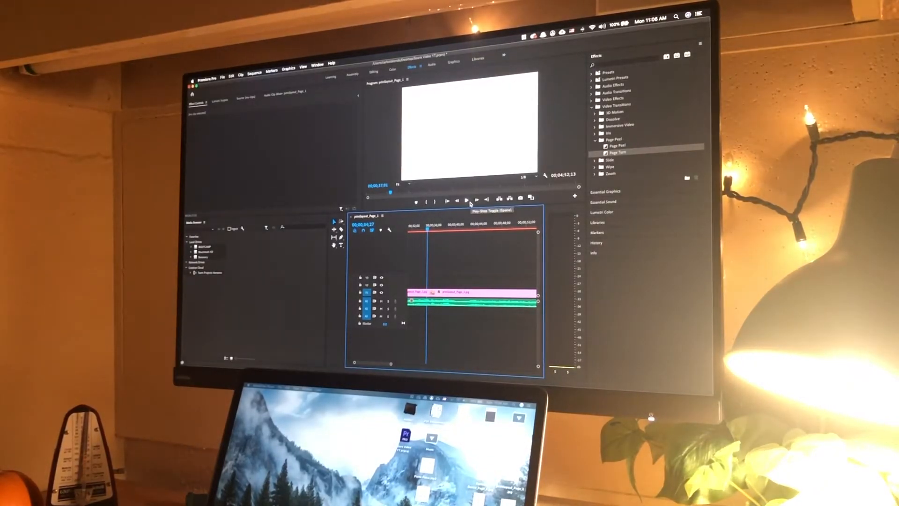
# Play back the sequence to check Page Turn timing against the music
pyautogui.click(468, 198)
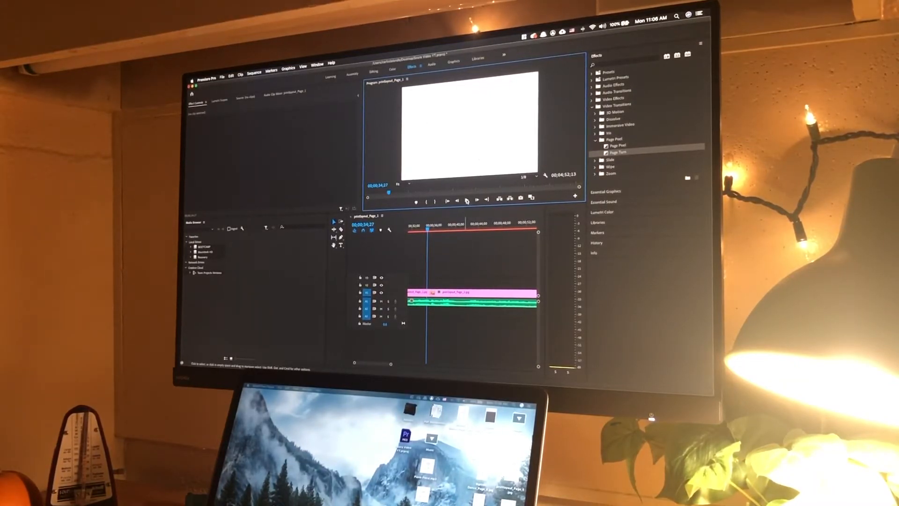
pyautogui.click(467, 199)
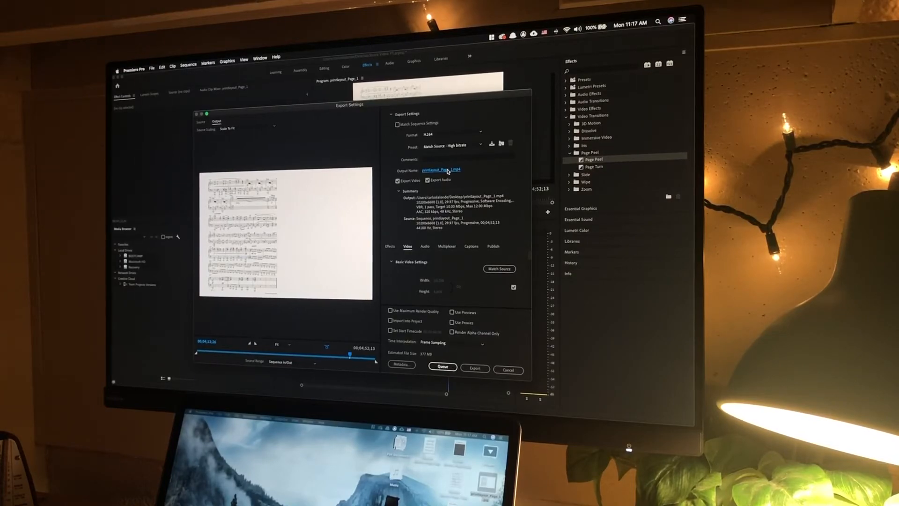
# Name the H.264 export 'Riptide Dance Score Video' and render it
pyautogui.click(440, 170)
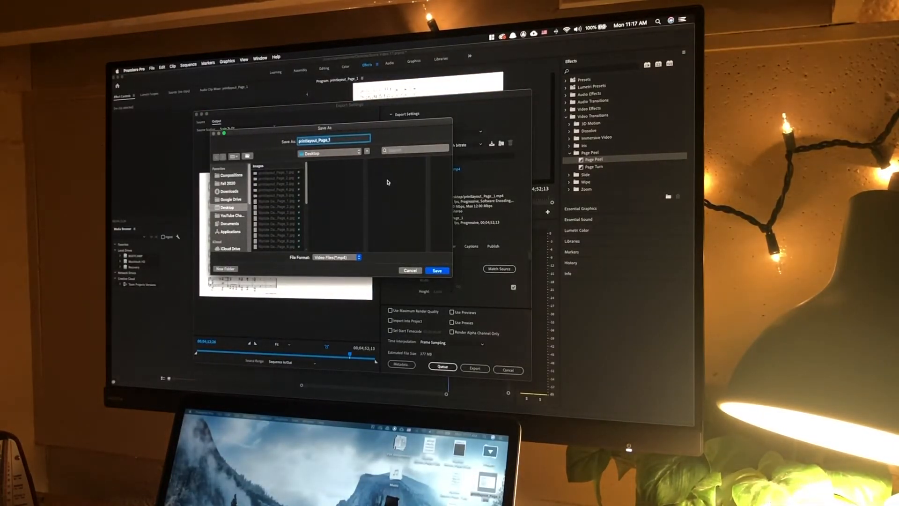
pyautogui.write('Riptide Dance Score Video')
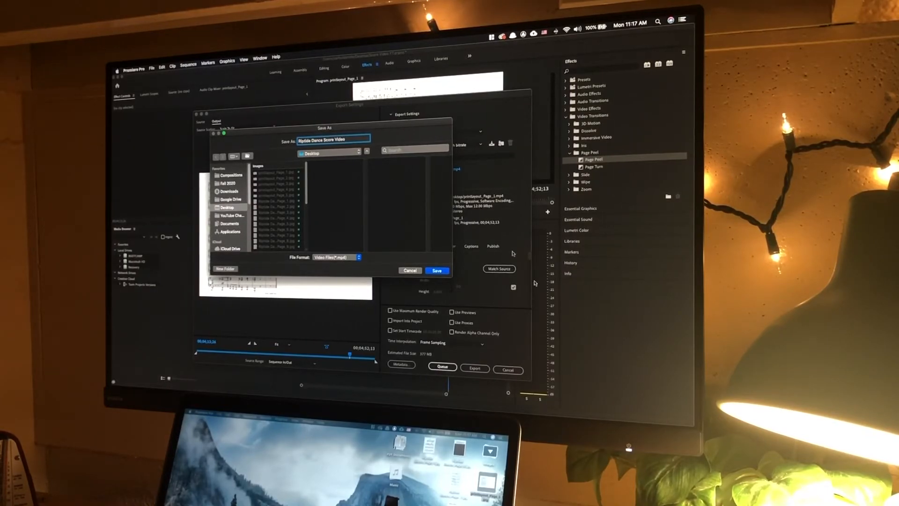
pyautogui.click(437, 270)
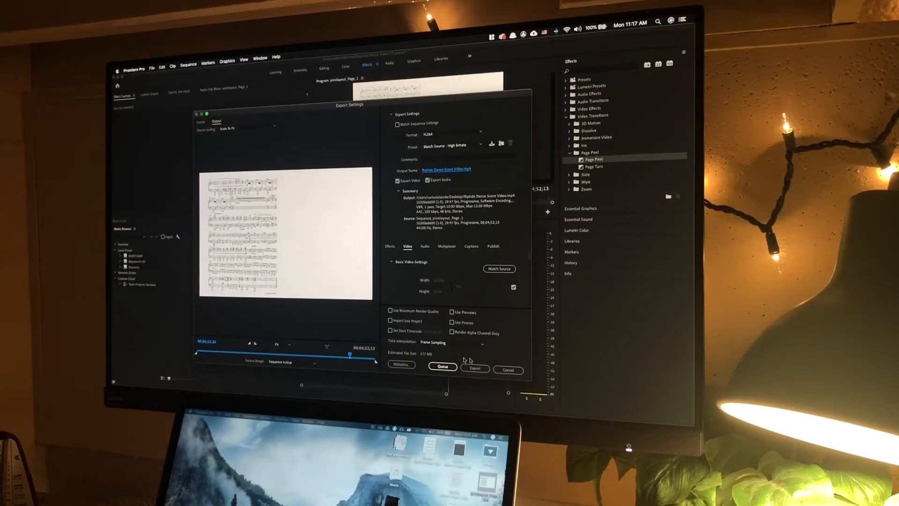
pyautogui.click(474, 368)
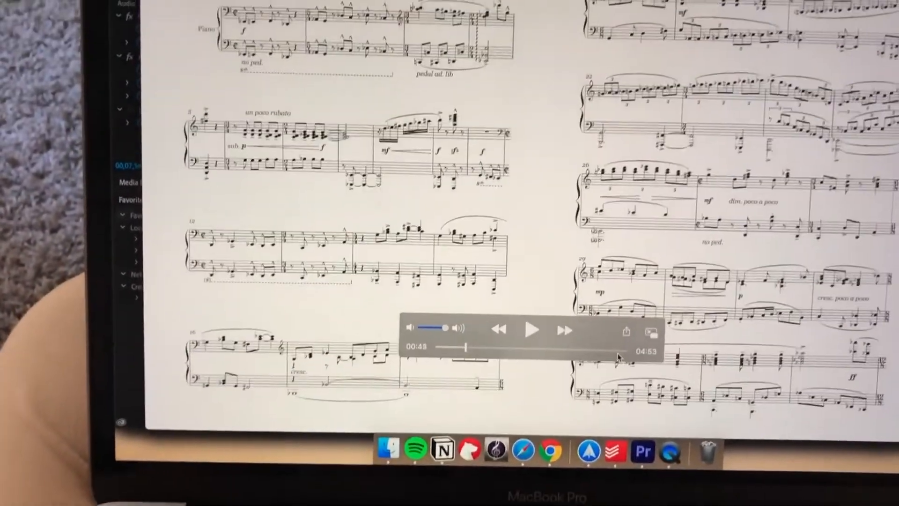
# Scrub the MP4 ahead to about 02:58 to show later score pages
pyautogui.moveTo(465, 347); pyautogui.dragTo(491, 430)
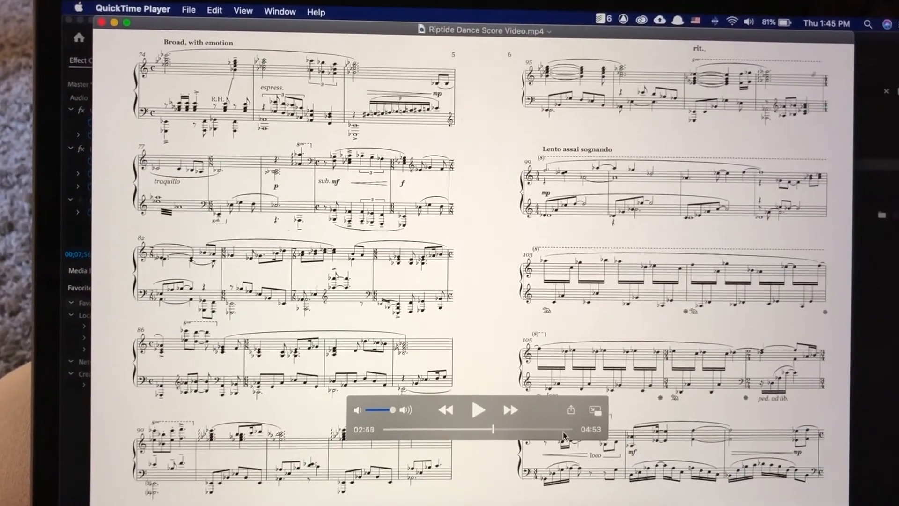